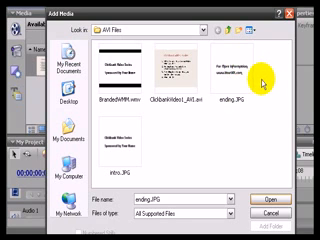
{"action": "mouse_move", "coordinate": [258, 88]}
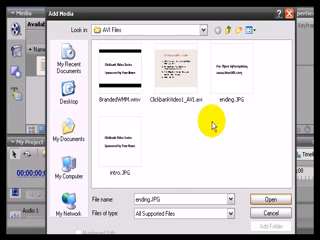
{"action": "mouse_move", "coordinate": [205, 135]}
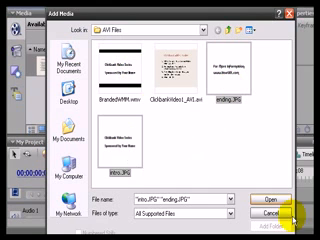
{"action": "left_click", "coordinate": [271, 195]}
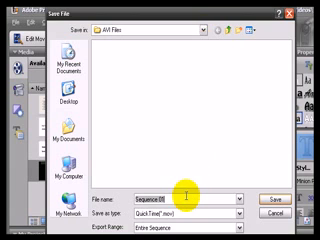
Step: Name the QuickTime export 'AdobePremiereTest' and save the entire sequence to AVI Files
{"action": "type", "text": "AdobePrem"}
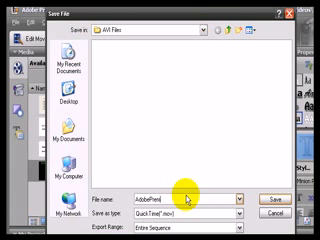
{"action": "type", "text": "AdobePremiereTest"}
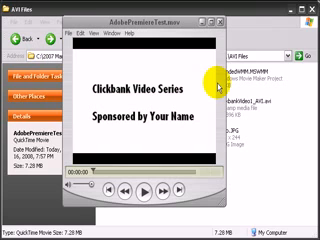
{"action": "mouse_move", "coordinate": [205, 95]}
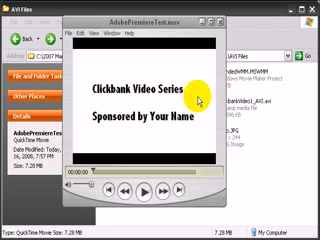